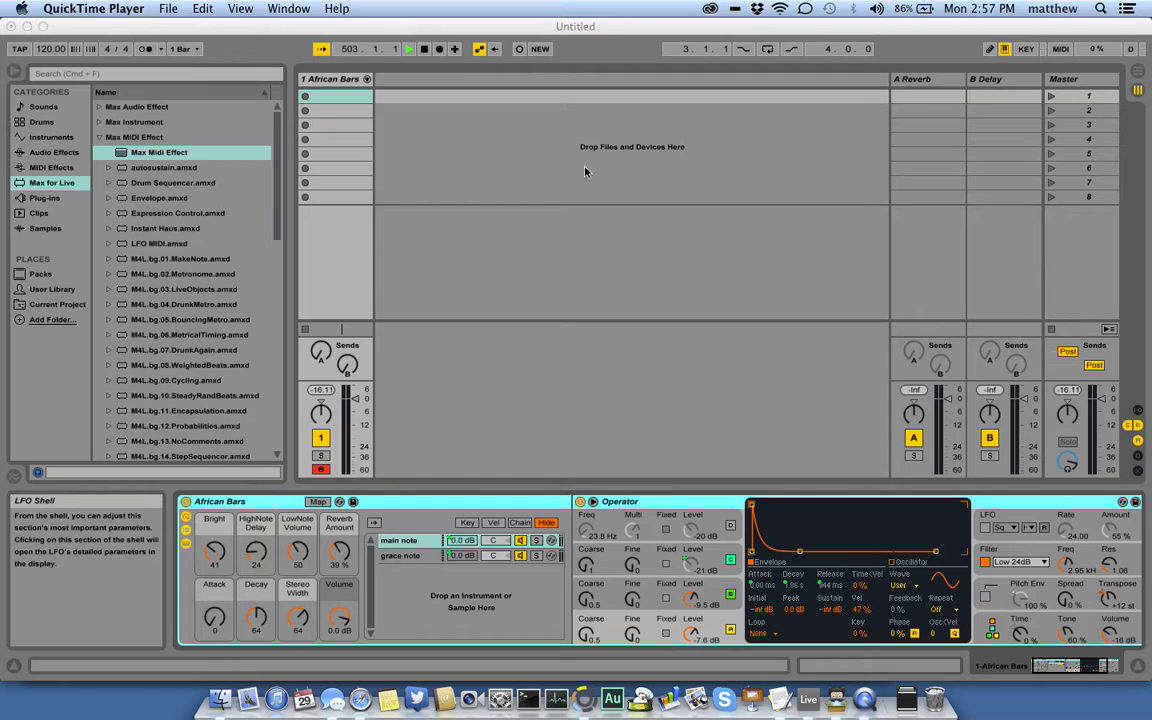
mouse_move(357, 695)
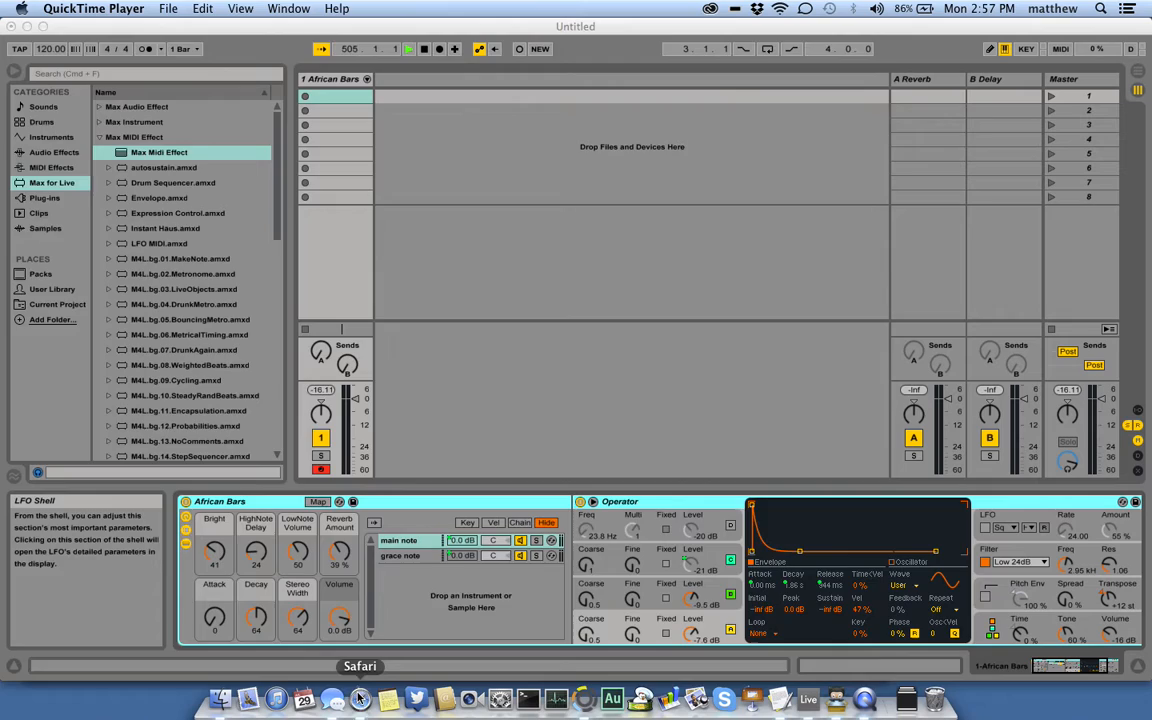
Step: Bring Safari forward to show the stretta/BEAP GitHub repository with its Download ZIP option
click(359, 697)
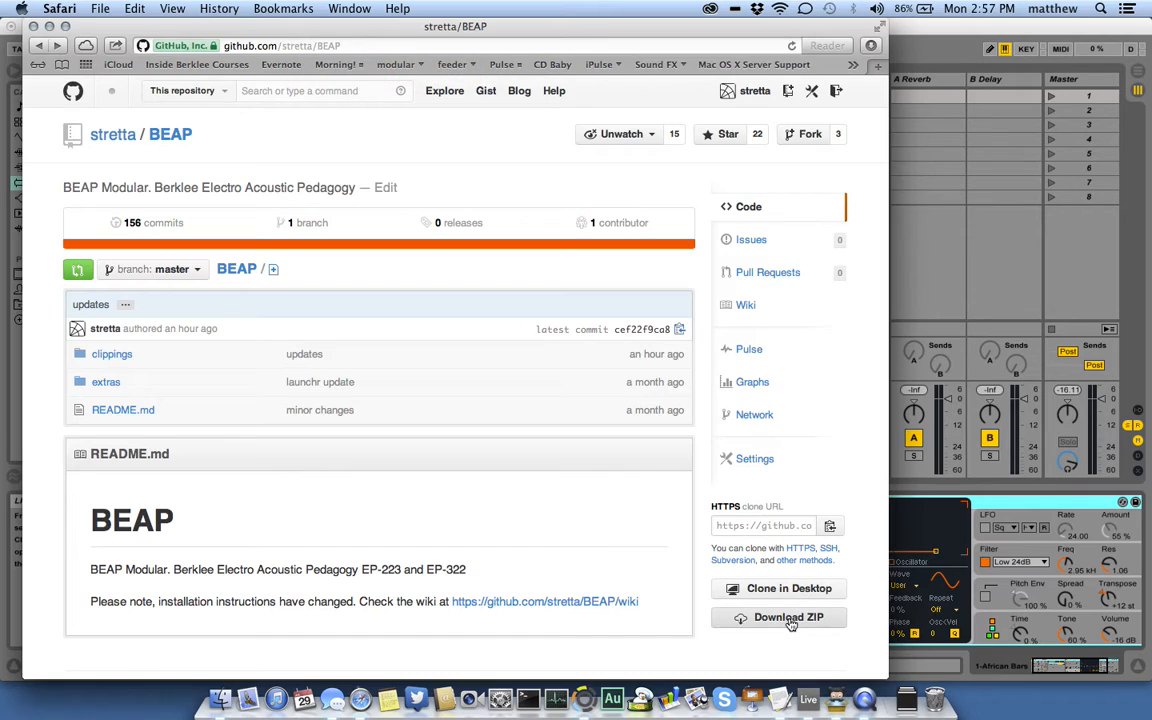
mouse_move(980, 33)
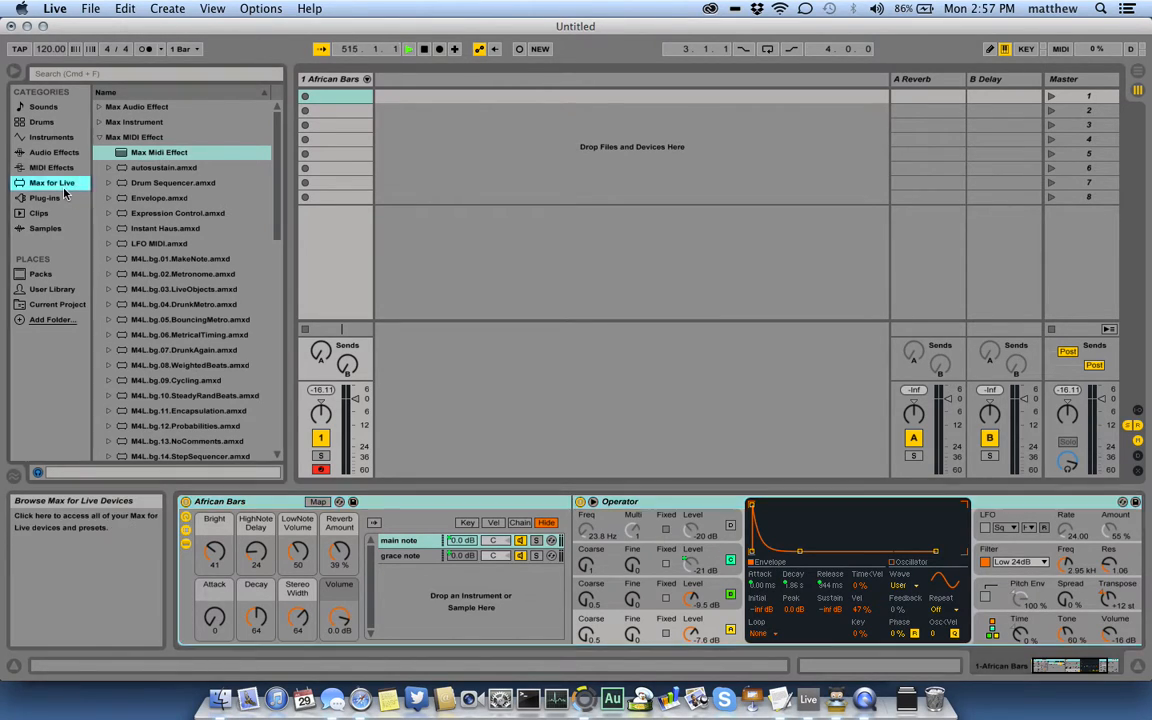
mouse_move(140, 162)
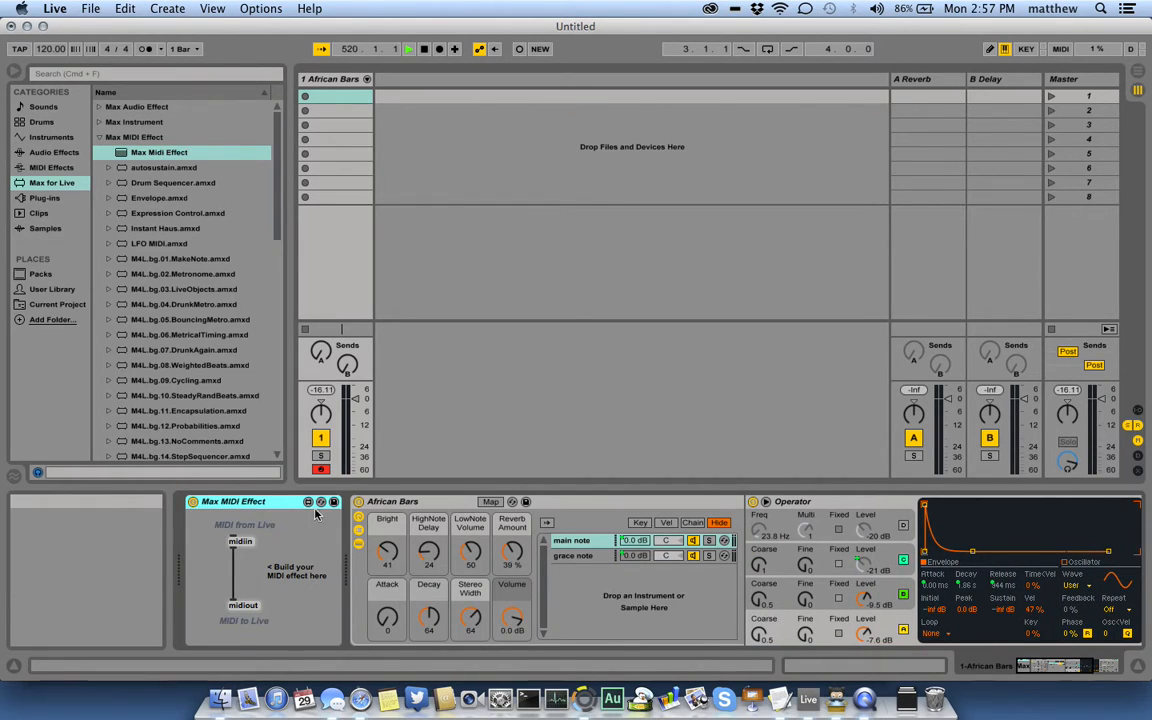
Step: Open the newly added blank Max MIDI Effect device's patcher in Max for editing
click(308, 501)
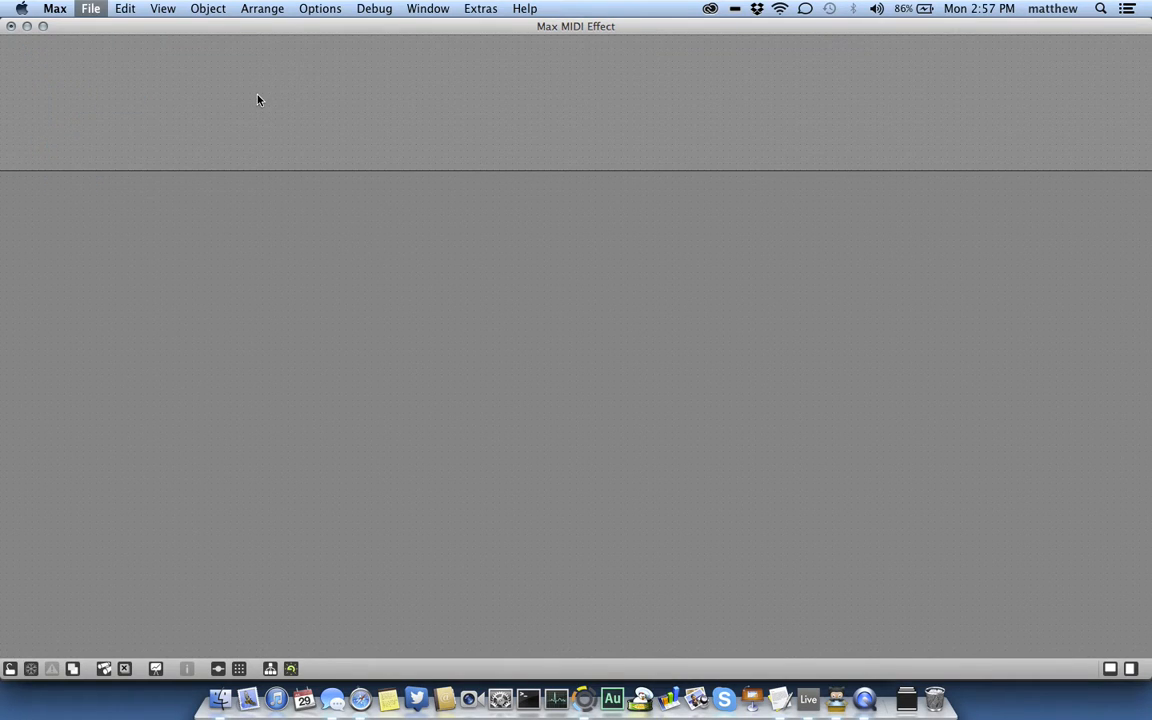
Step: Open Basic Polygome.maxpat from BEAP > Monome > Examples
click(90, 8)
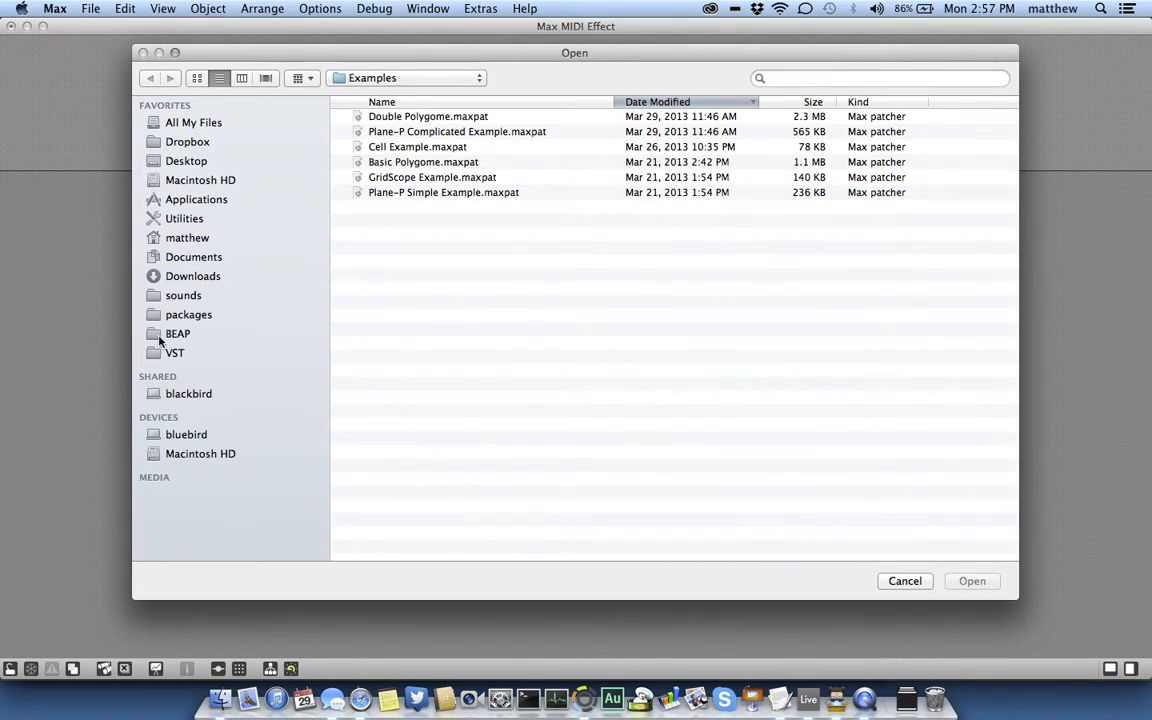
click(178, 333)
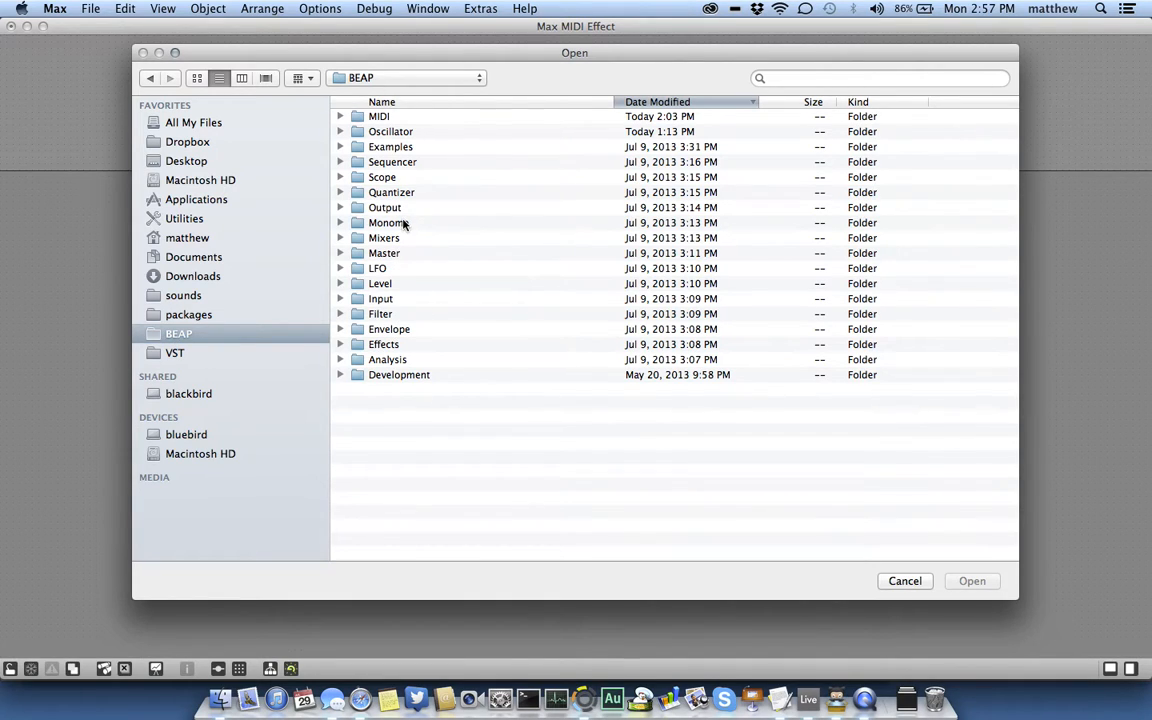
double_click(384, 222)
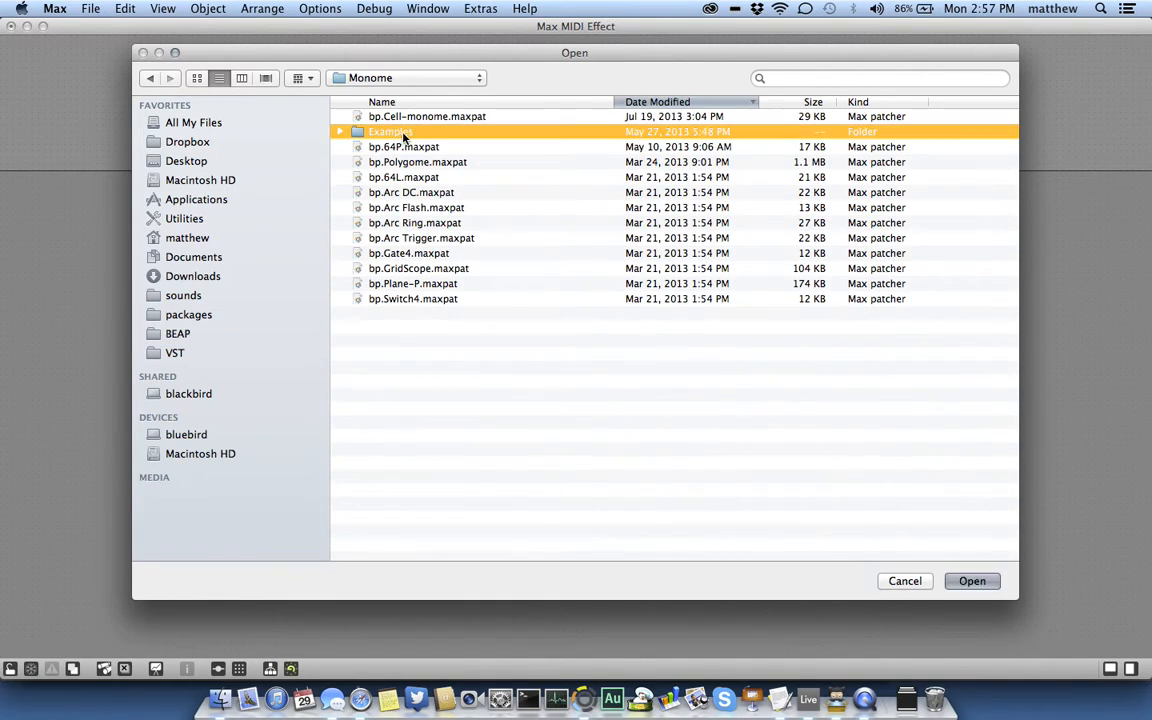
double_click(390, 131)
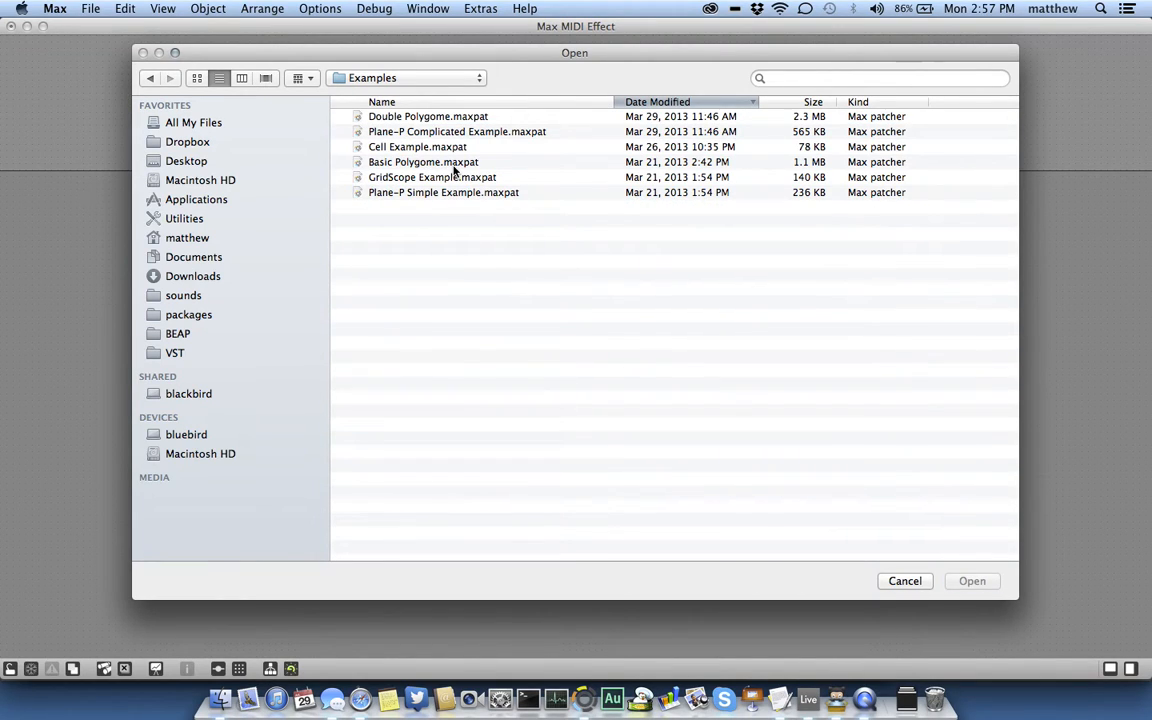
click(904, 581)
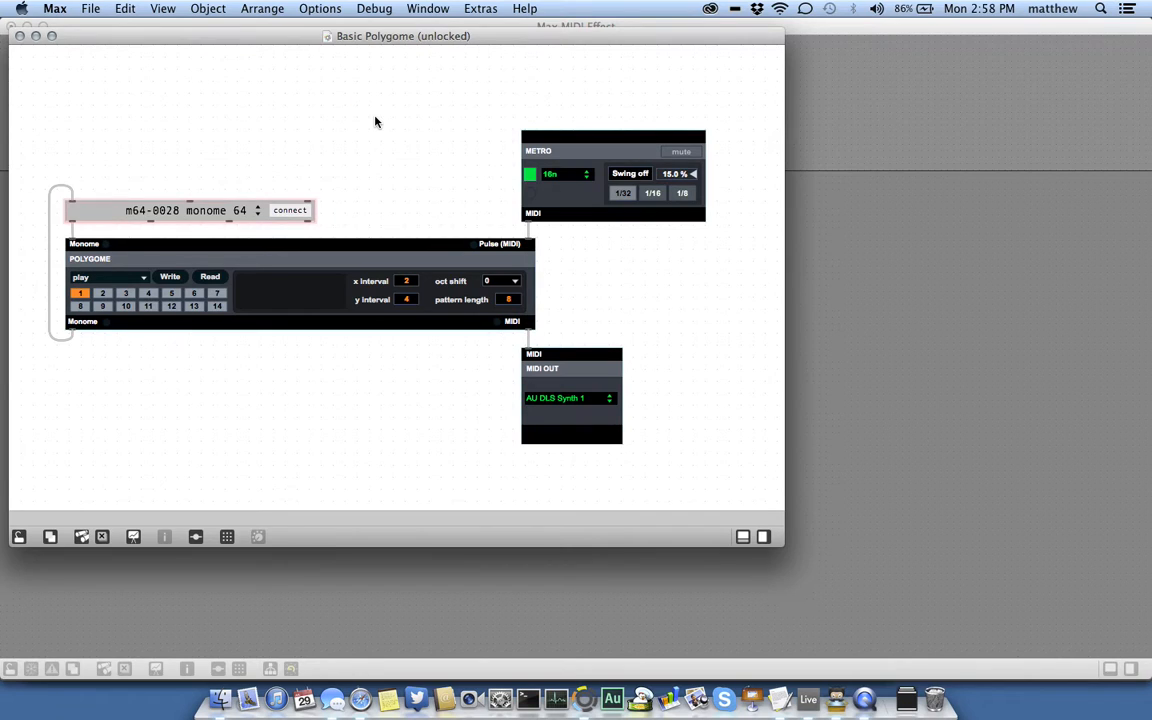
Step: Paste the Polygome, metro, monome and MIDI-out modules into the Max MIDI Effect patcher
click(19, 537)
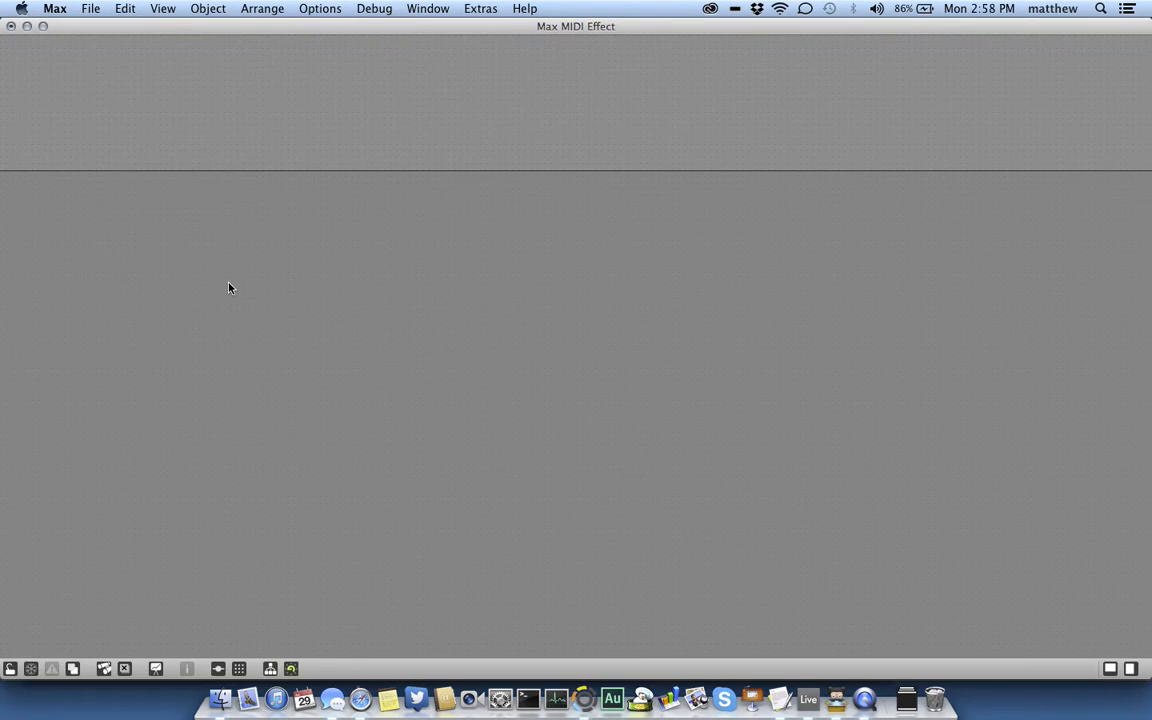
click(125, 8)
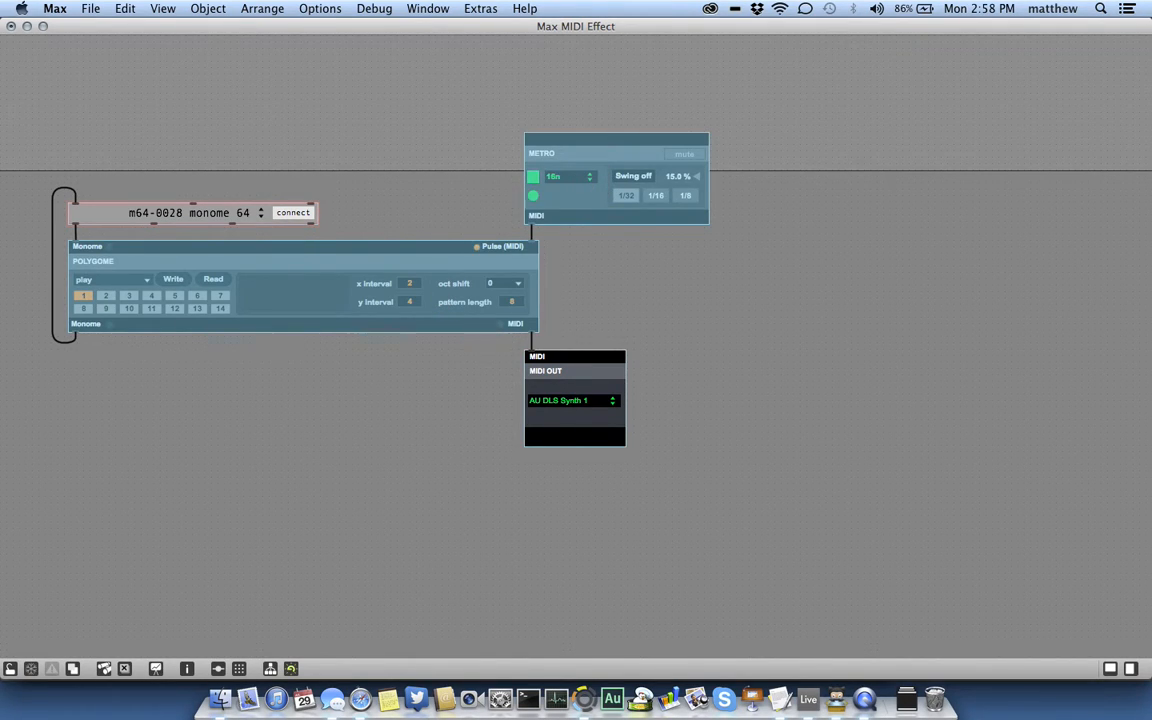
click(208, 8)
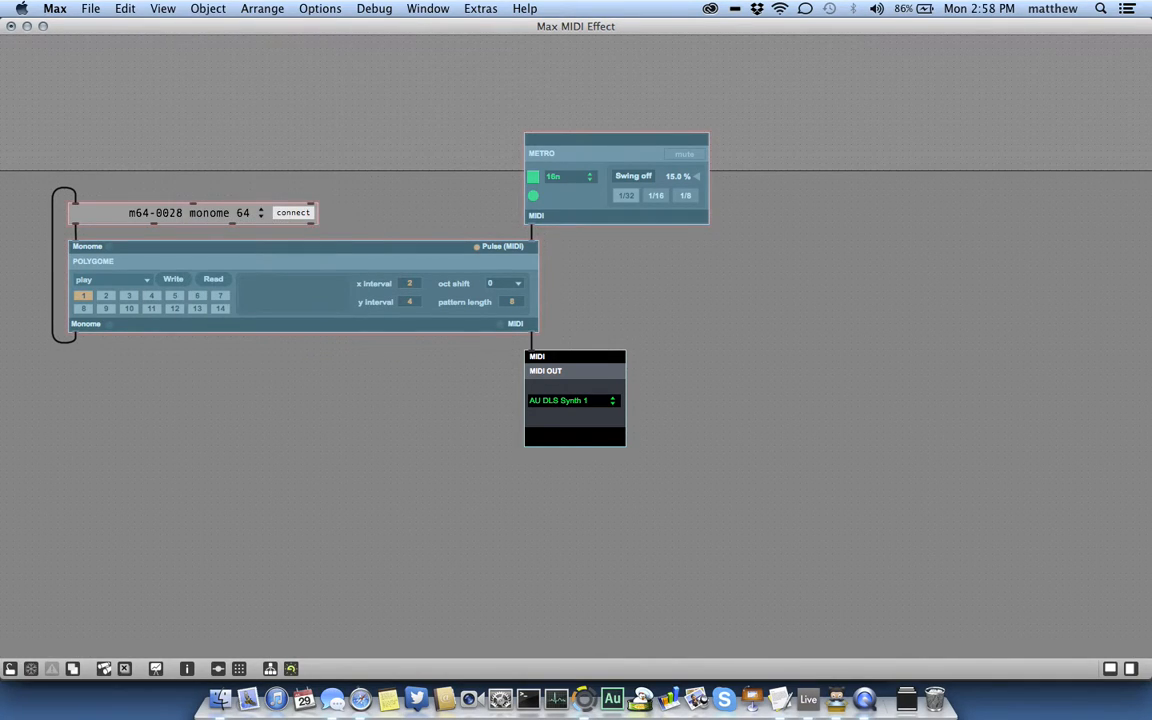
click(162, 8)
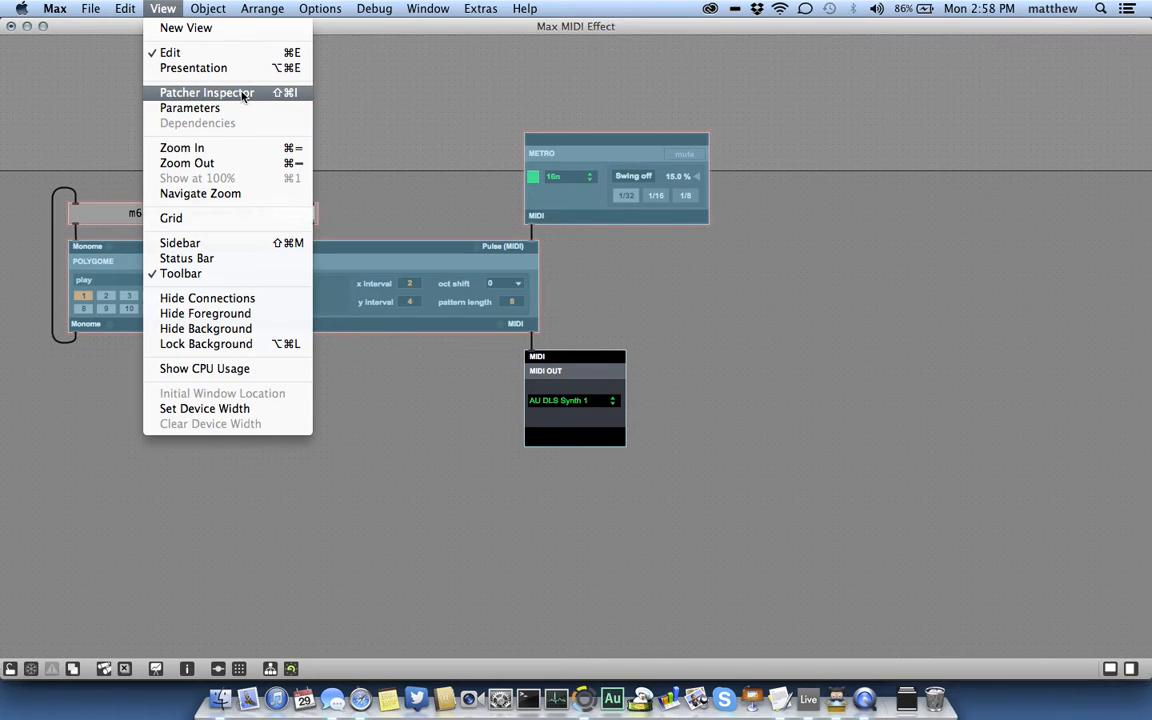
Step: Enable Open in Presentation, then place metro, Polygome and the monome connection in the strip
click(207, 92)
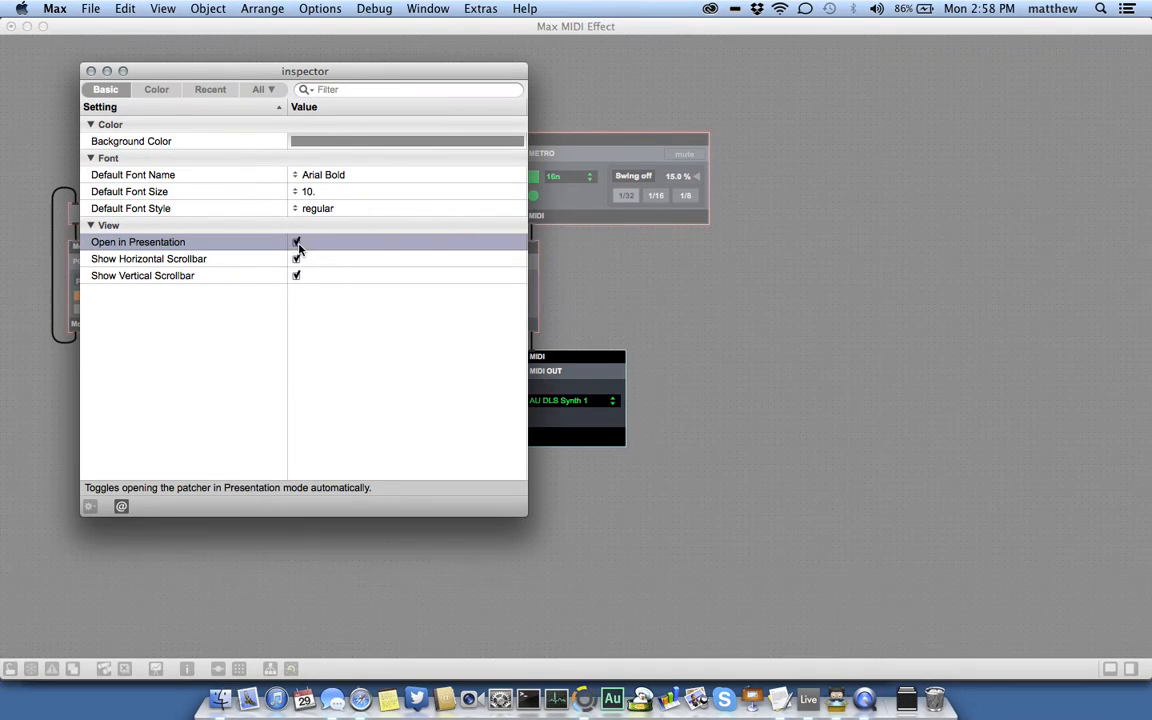
click(155, 668)
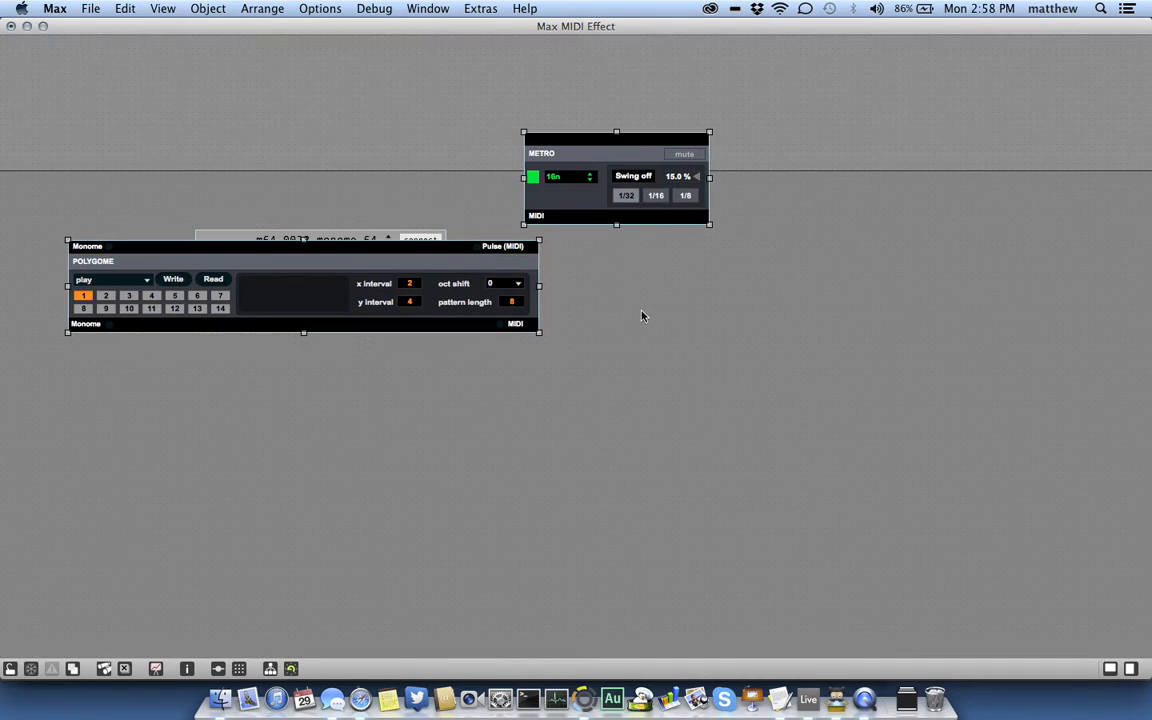
drag(617, 178, 100, 90)
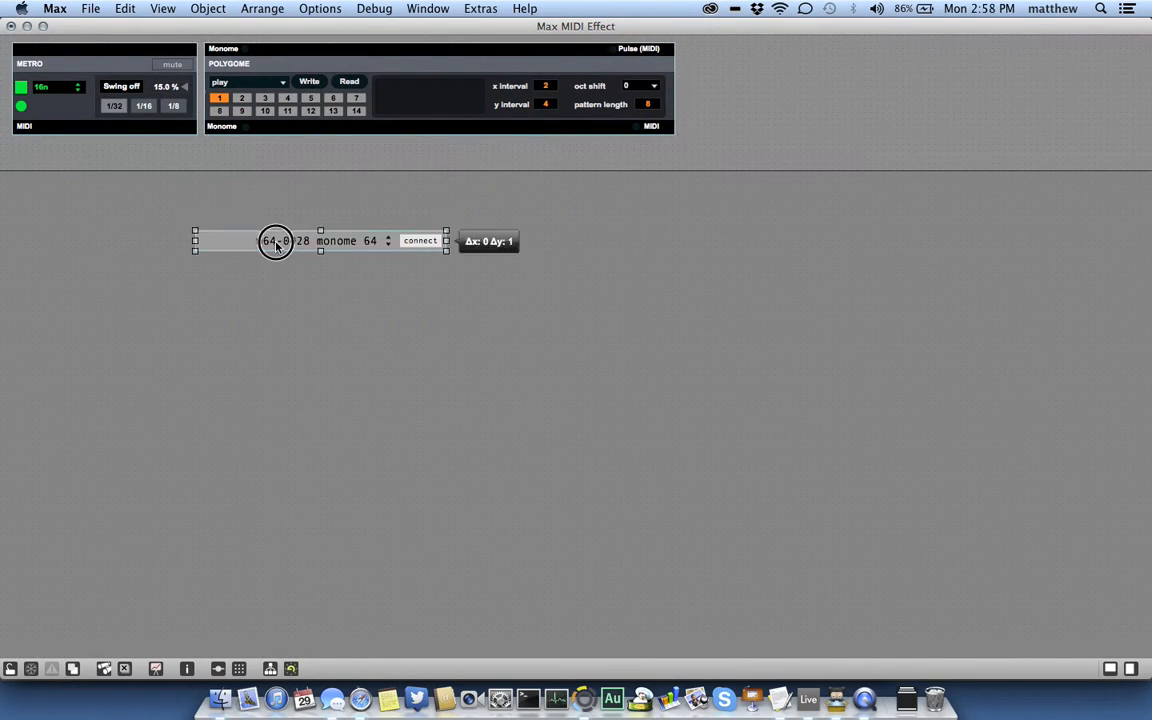
drag(275, 241, 290, 146)
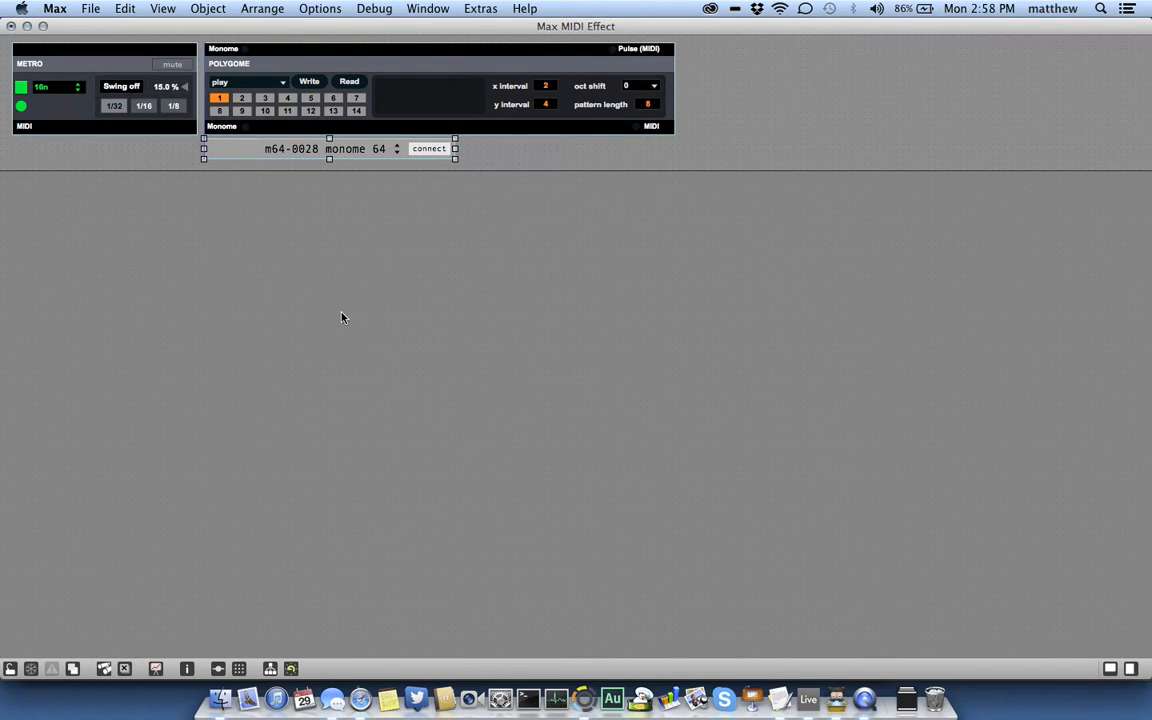
Step: Create a midiout object and connect Polygome's MIDI outlet to it
click(155, 668)
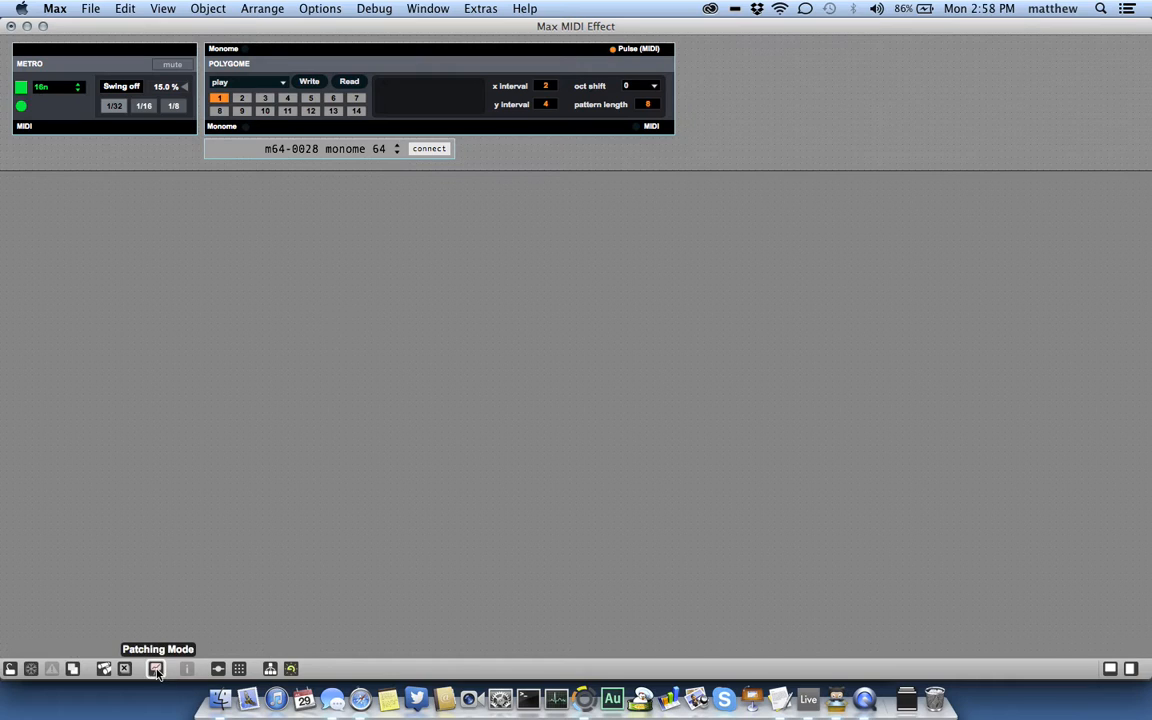
click(155, 668)
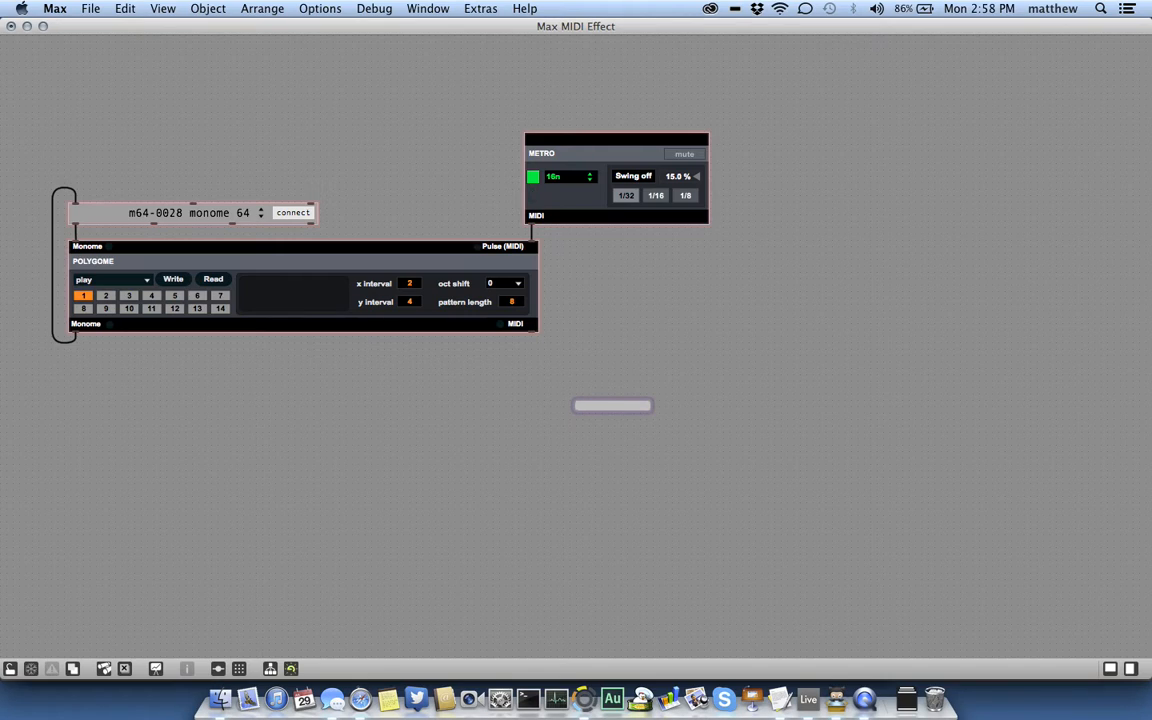
click(612, 405)
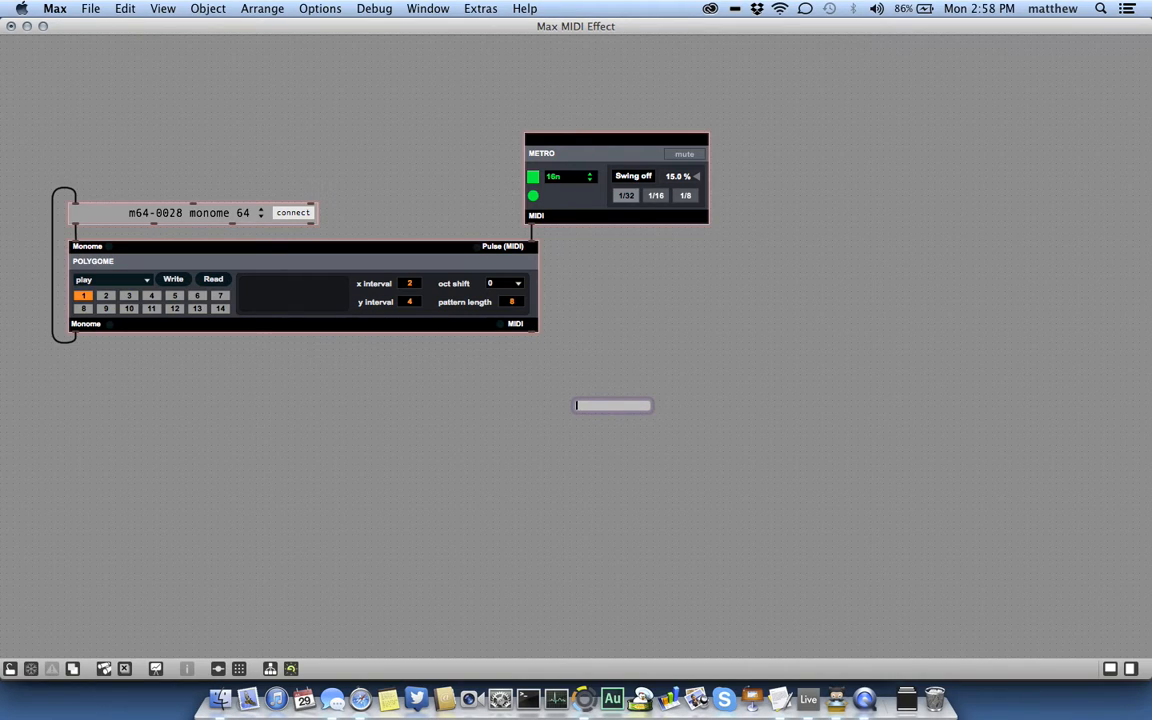
text(midiout)
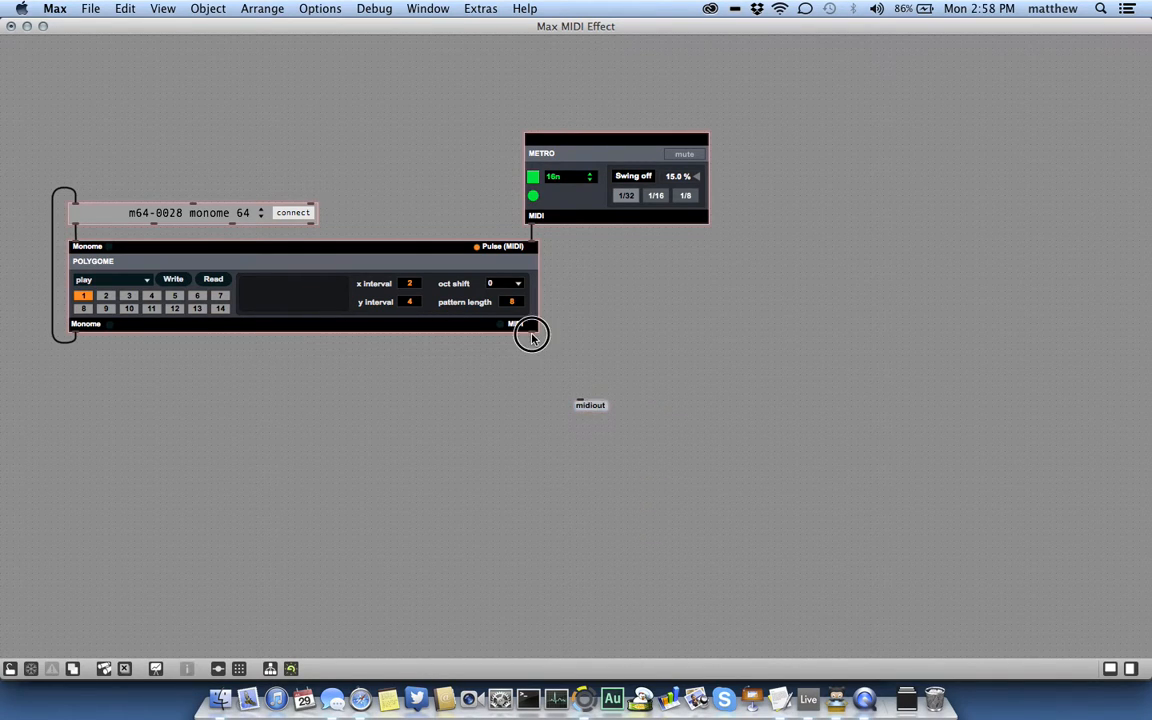
drag(532, 333, 568, 381)
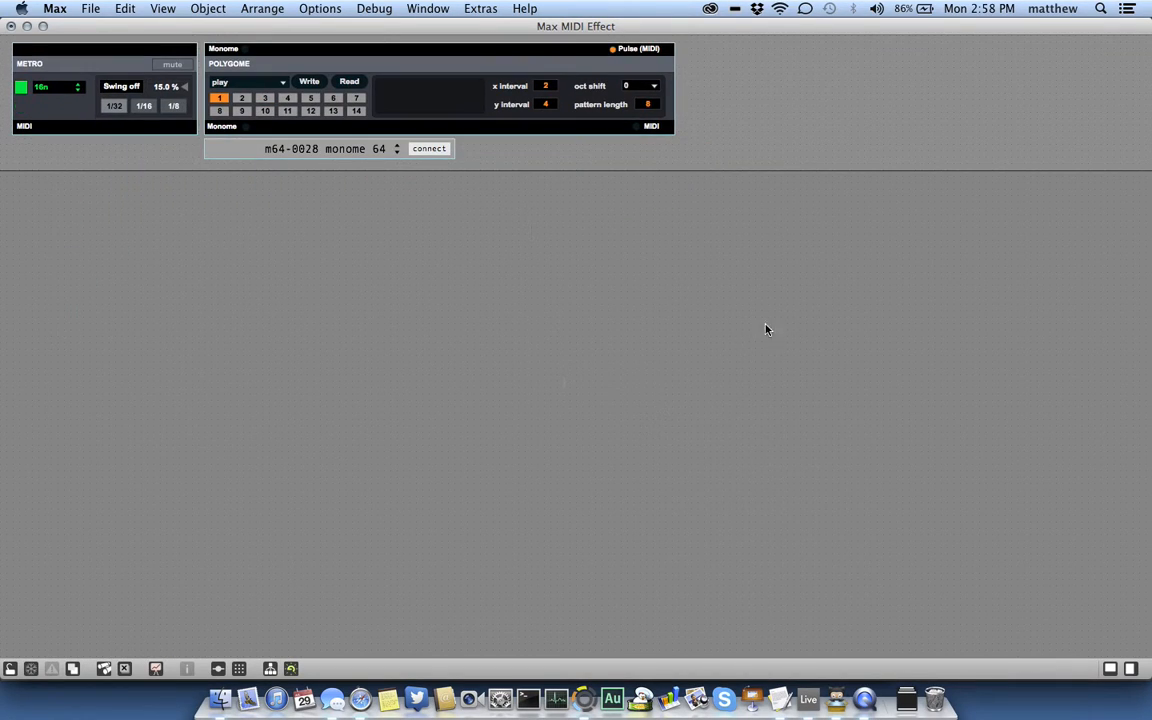
Step: Close the device patcher and confirm Save, bringing up the Untitled Device.amxd save sheet
click(90, 8)
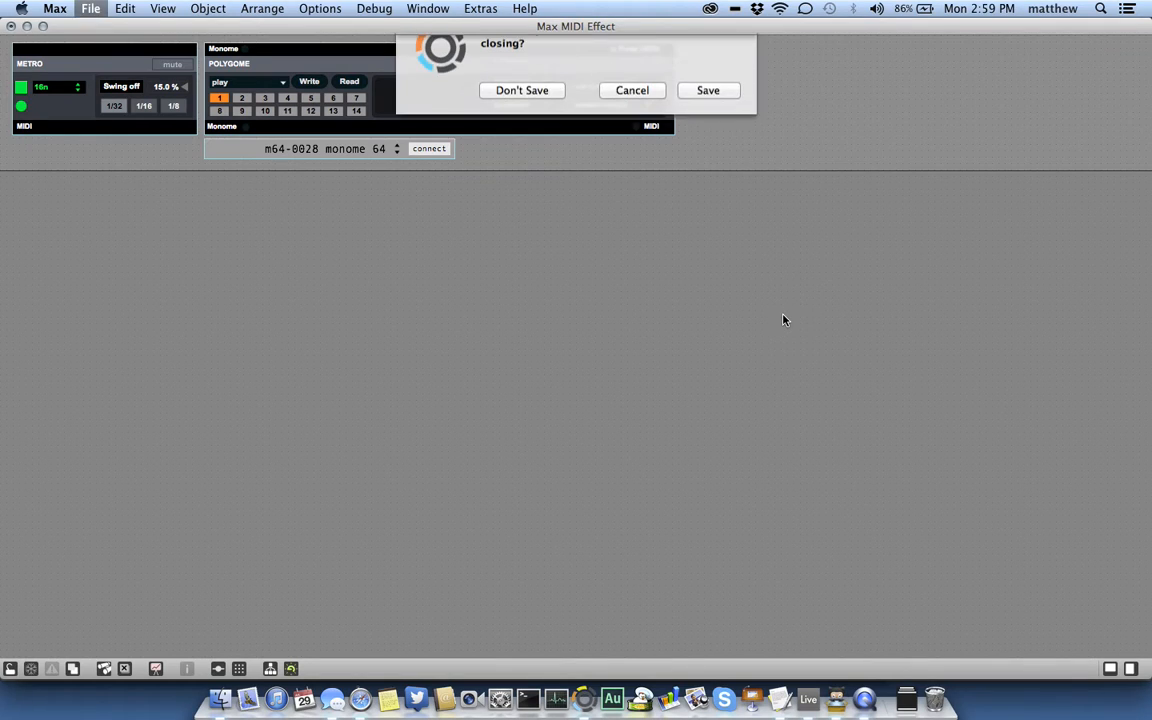
click(708, 90)
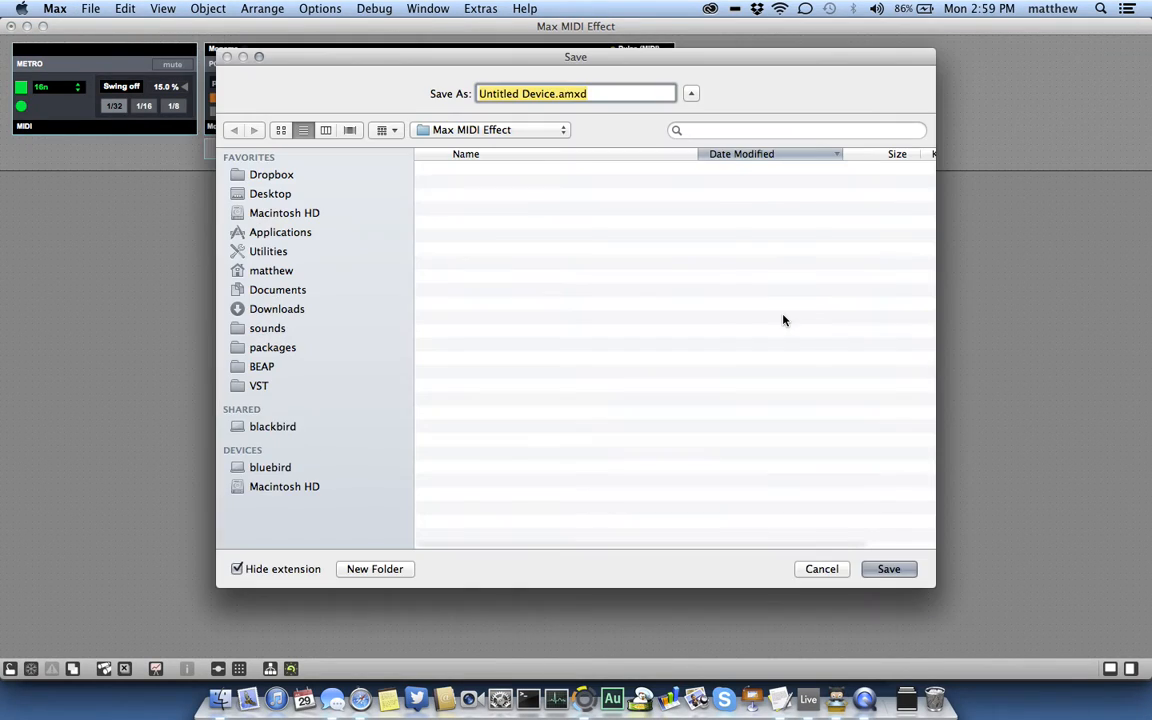